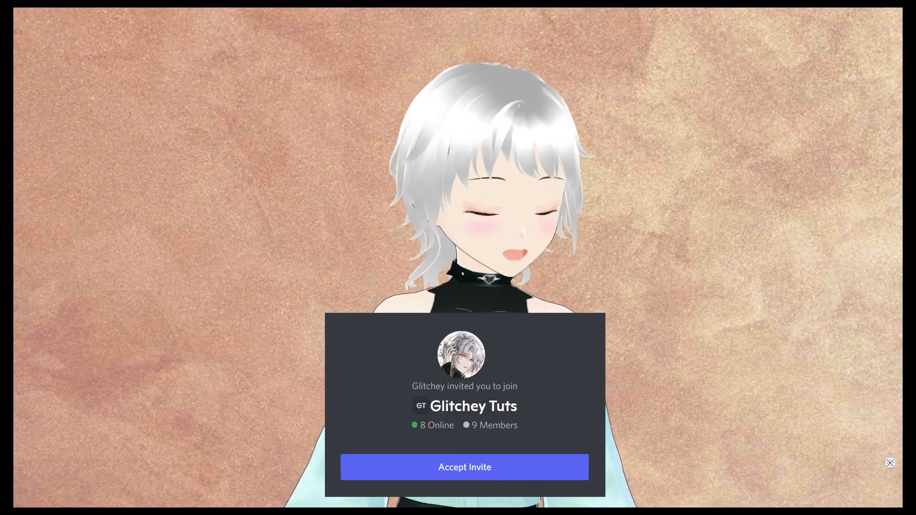
Select Adjustment Layer 1 in the timeline as the target for a new effect
click(890, 463)
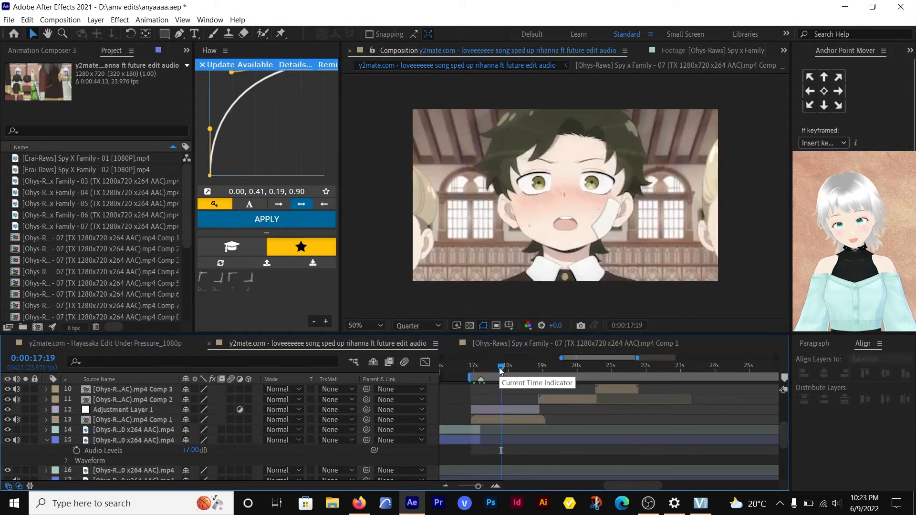
click(122, 409)
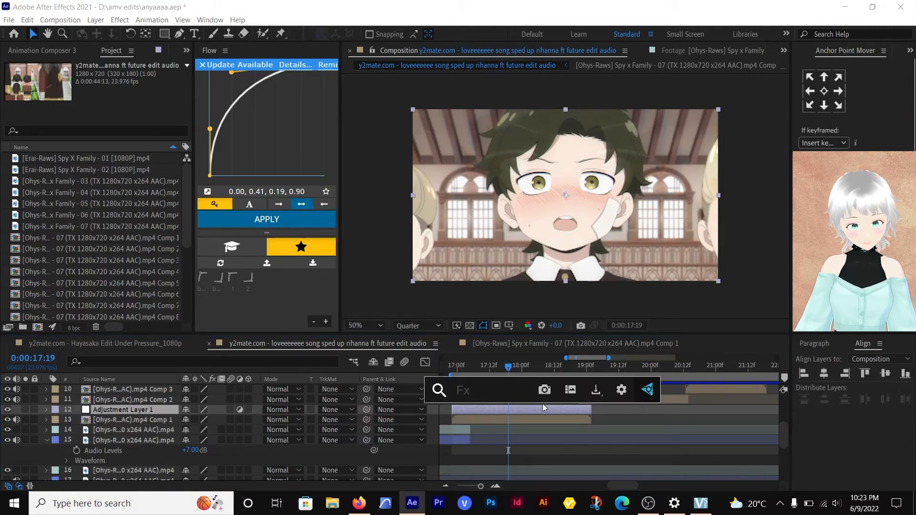
Search 'bcc le' to apply BCC Lens Blur OBS, with Quality set to Sharp
text(bcc)
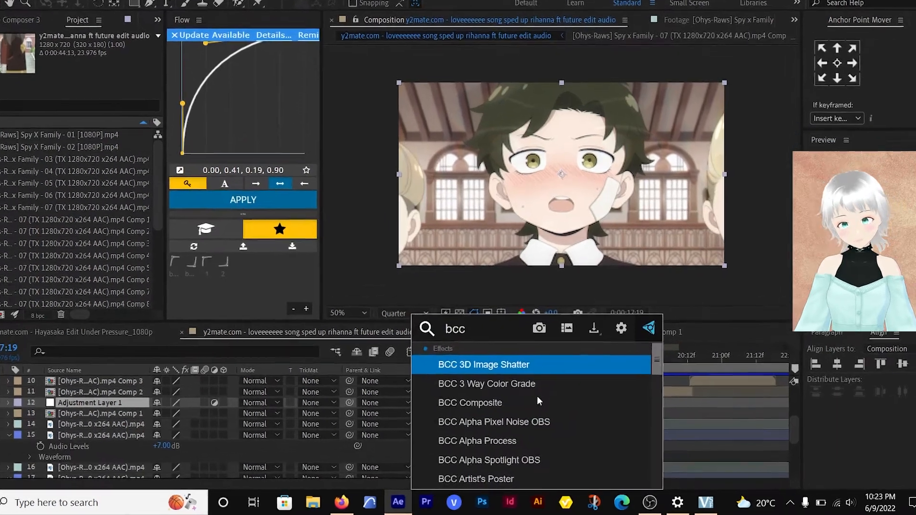
text(le)
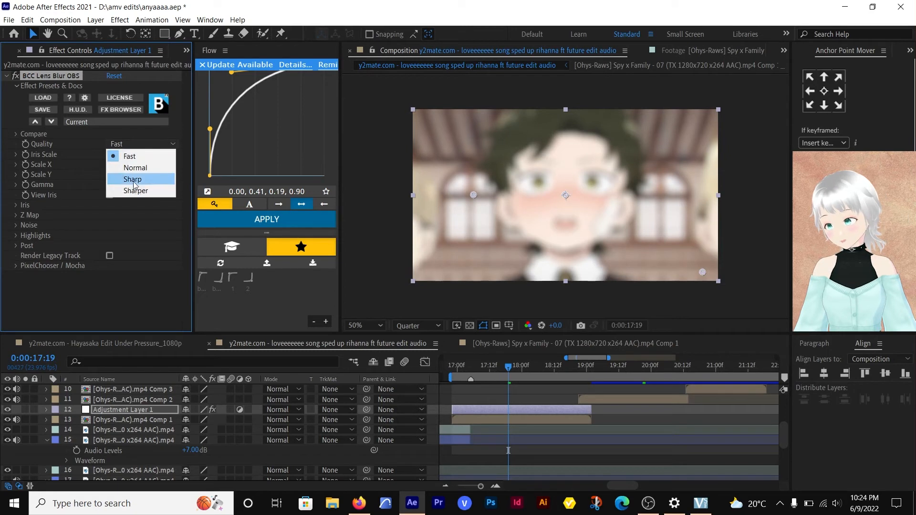
click(132, 179)
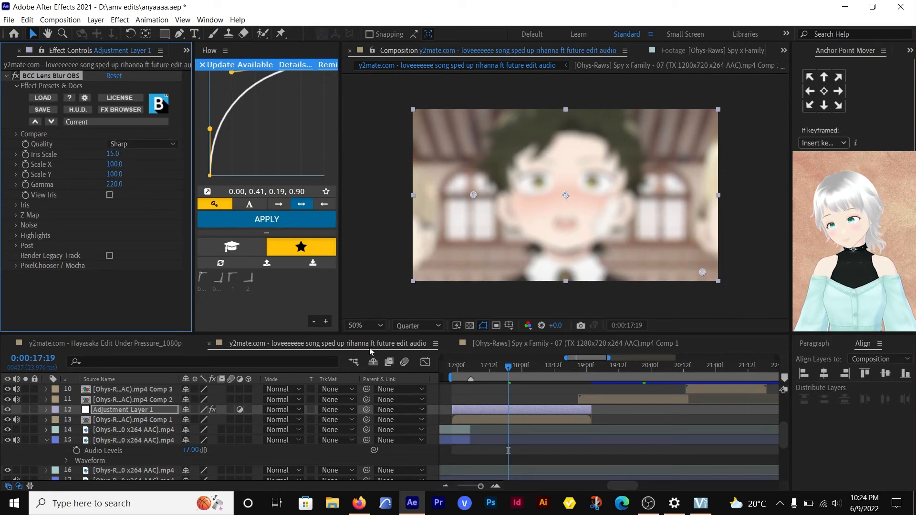
At the clip start, keyframe Iris Scale at about 6.3 and raise Gamma to 1000
click(451, 364)
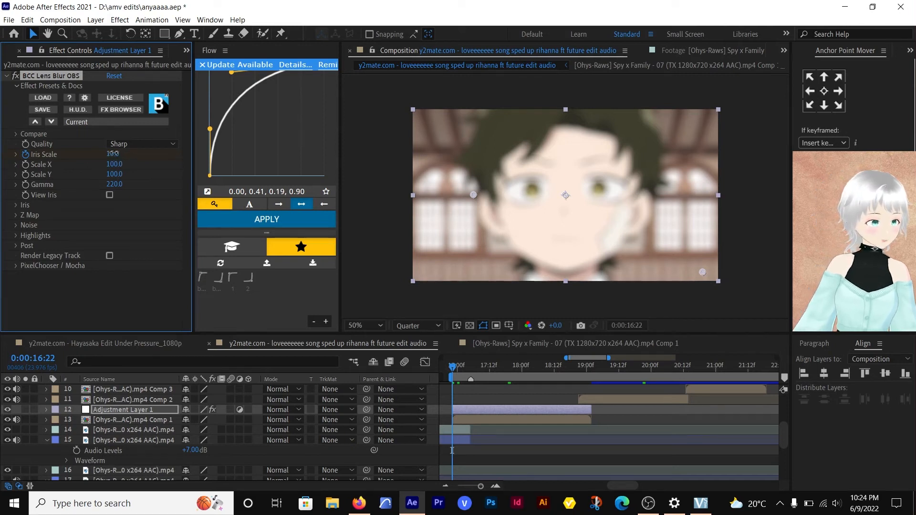
click(214, 203)
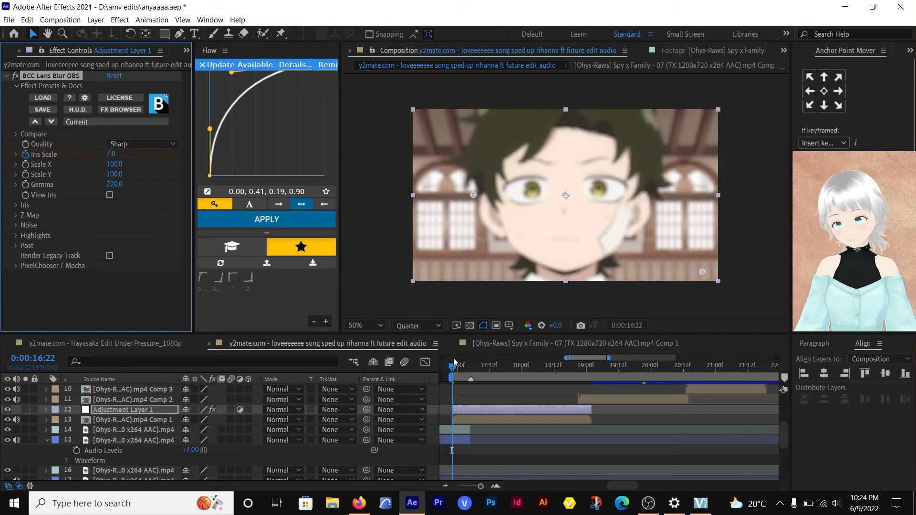
click(478, 365)
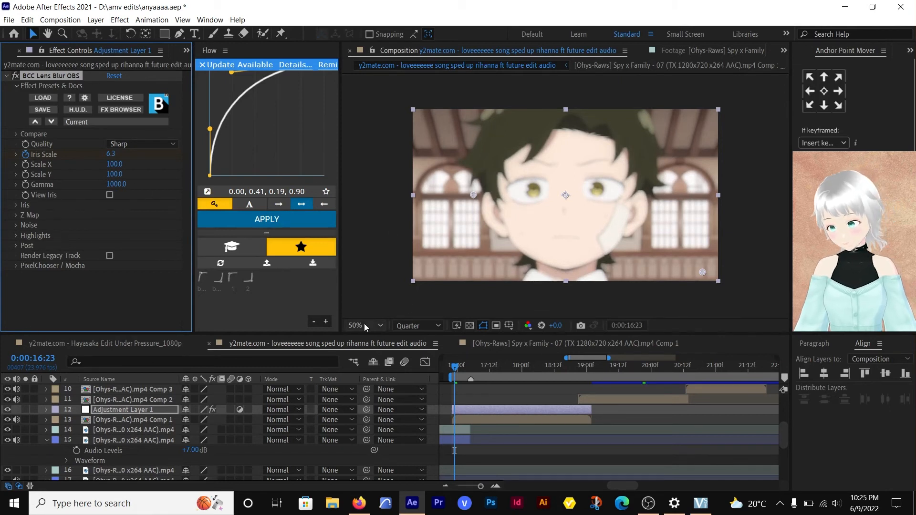
mouse_move(453, 365)
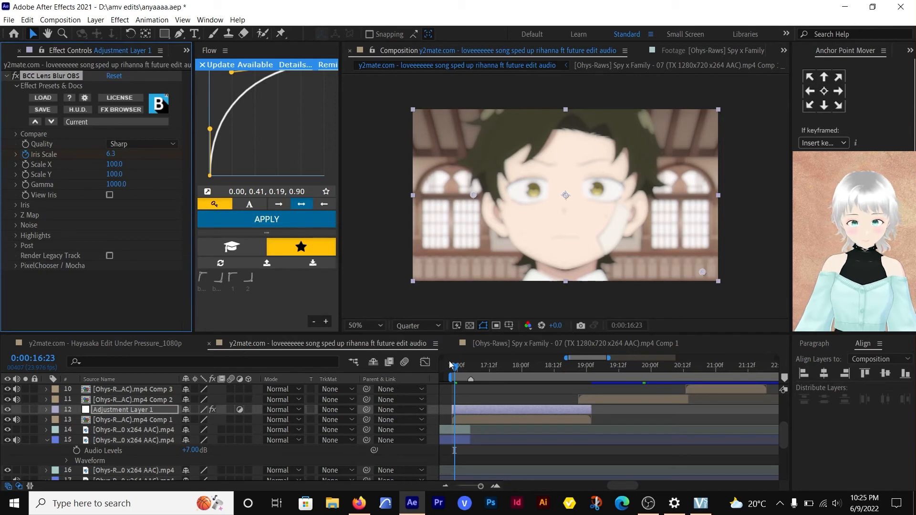
Scrub through the blur transition to 17:18 and set Iris Scale to 0
click(491, 365)
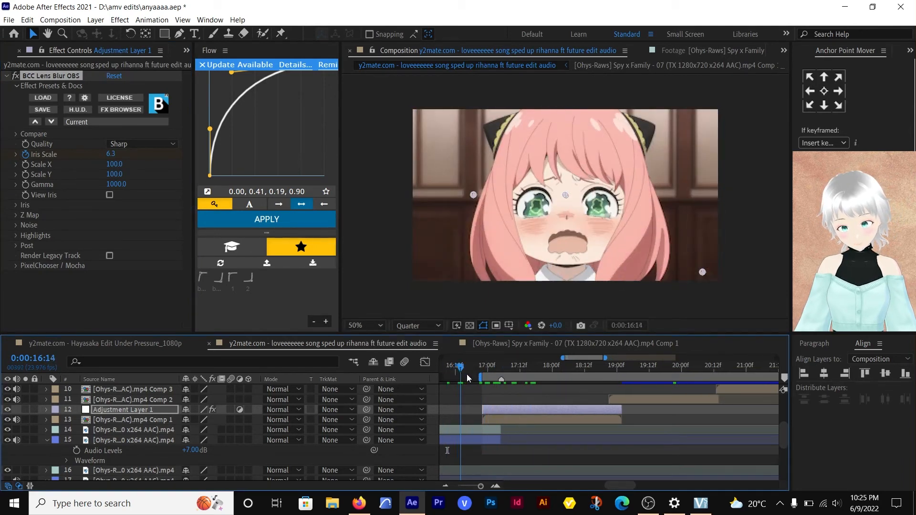
click(513, 373)
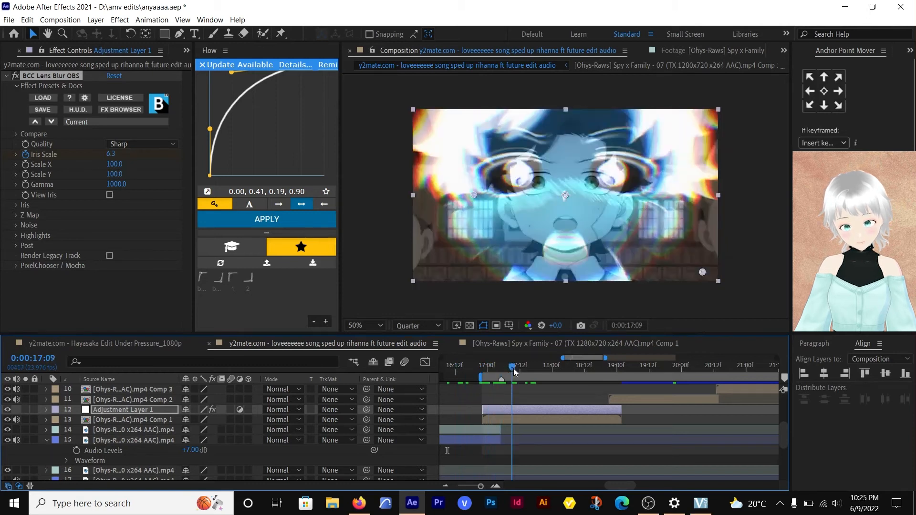
click(528, 365)
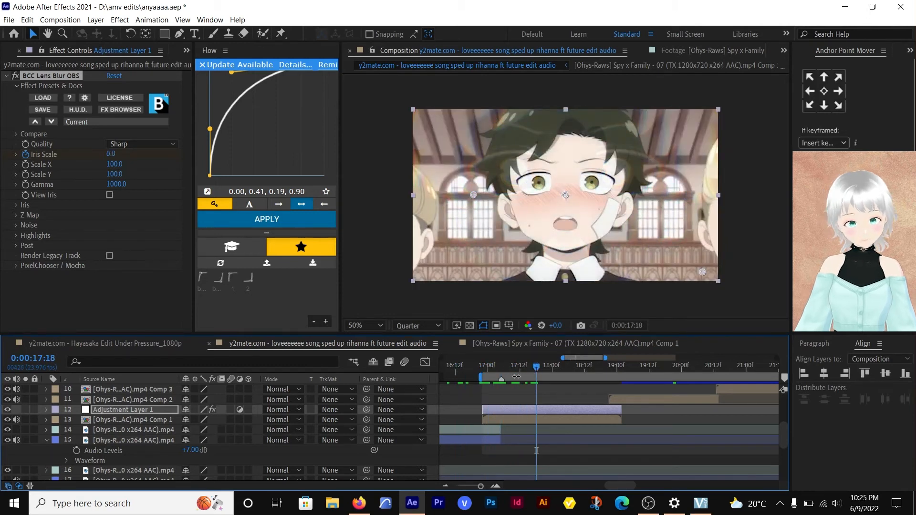
mouse_move(516, 377)
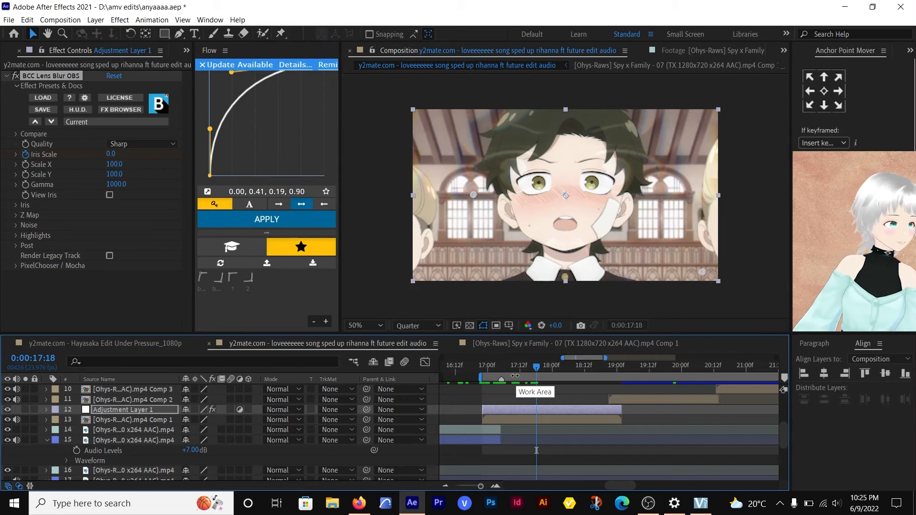
mouse_move(468, 365)
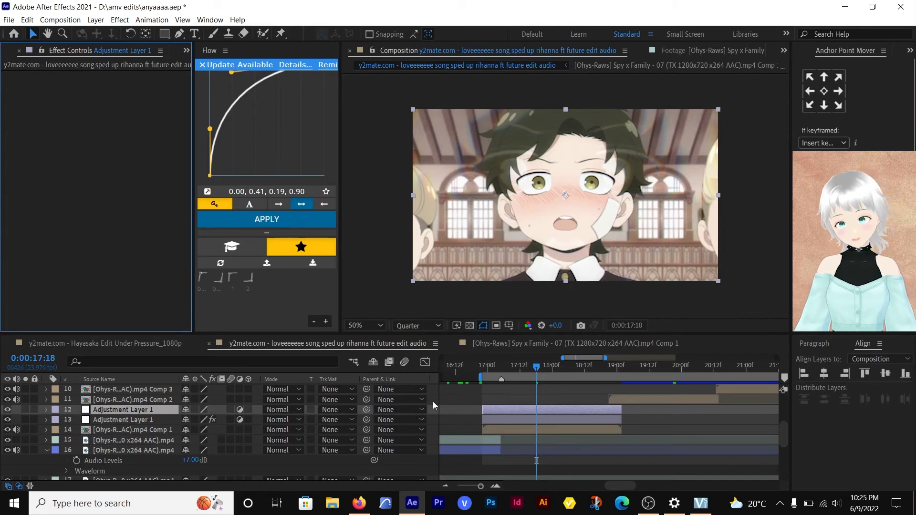
Apply Turbulent Displace to the new adjustment layer at Amount 50, Size 100
click(123, 419)
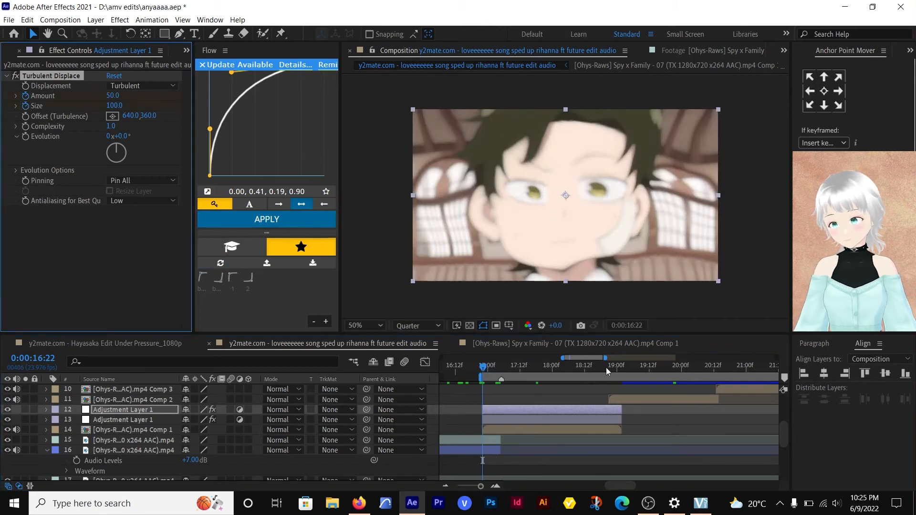
At 19:01, reveal the keyframed warp properties and set Amount to 0
click(622, 364)
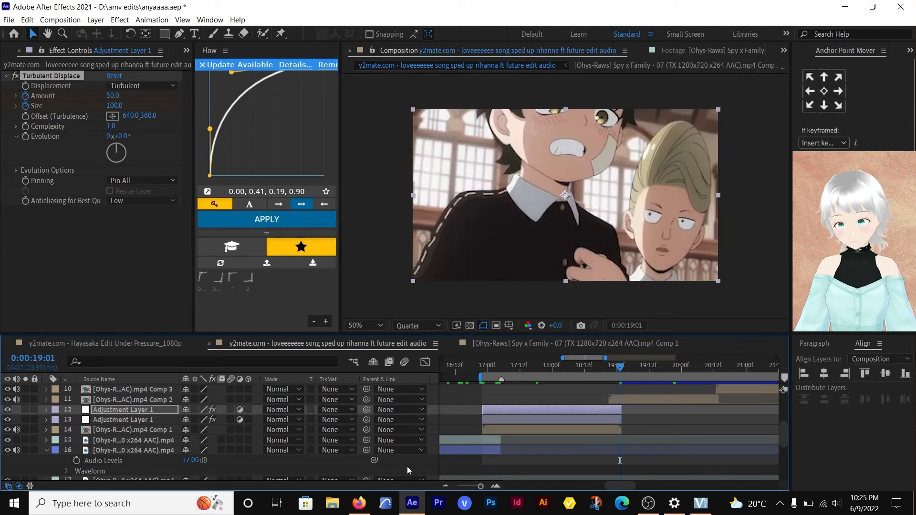
click(46, 409)
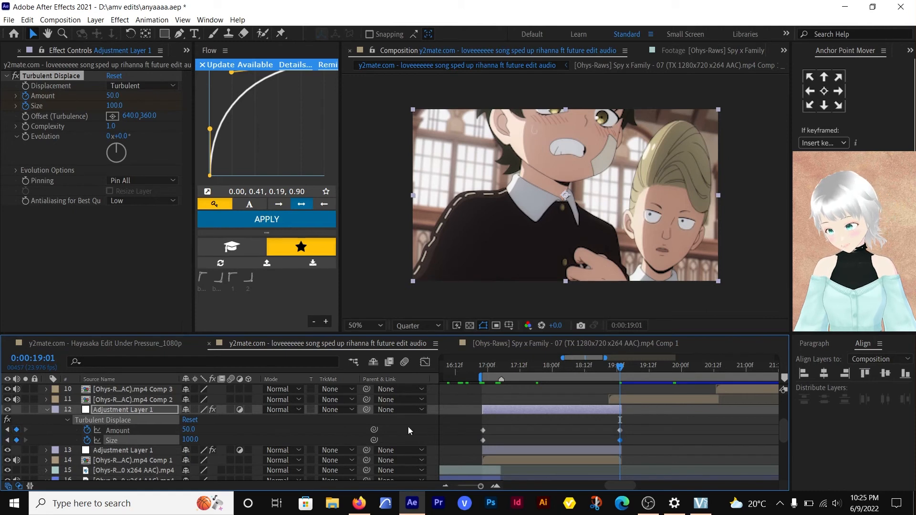
mouse_move(425, 434)
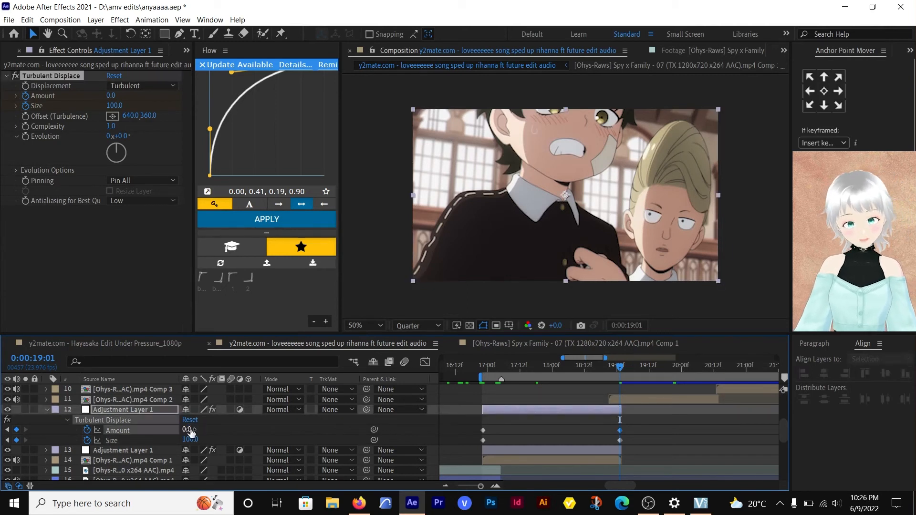
click(880, 358)
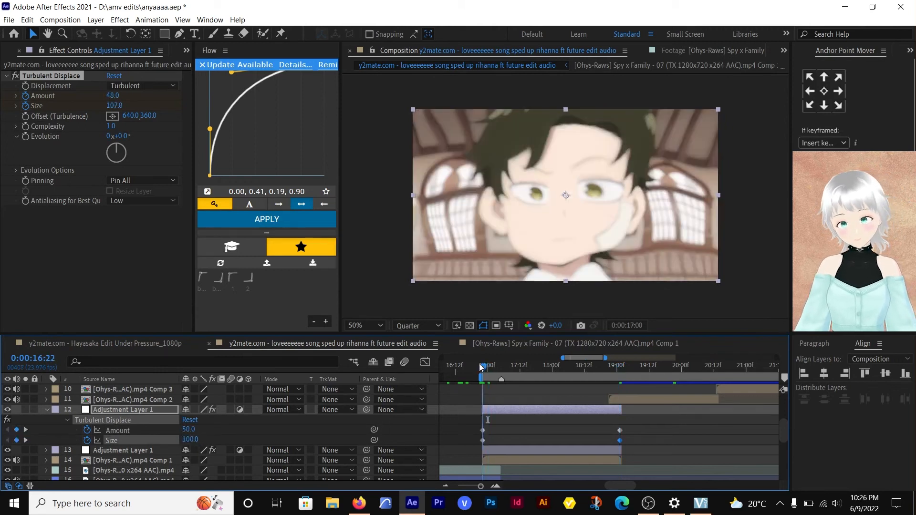
Raise the starting warp Amount to 70 at 16:22 and scrub to preview the warp
click(479, 365)
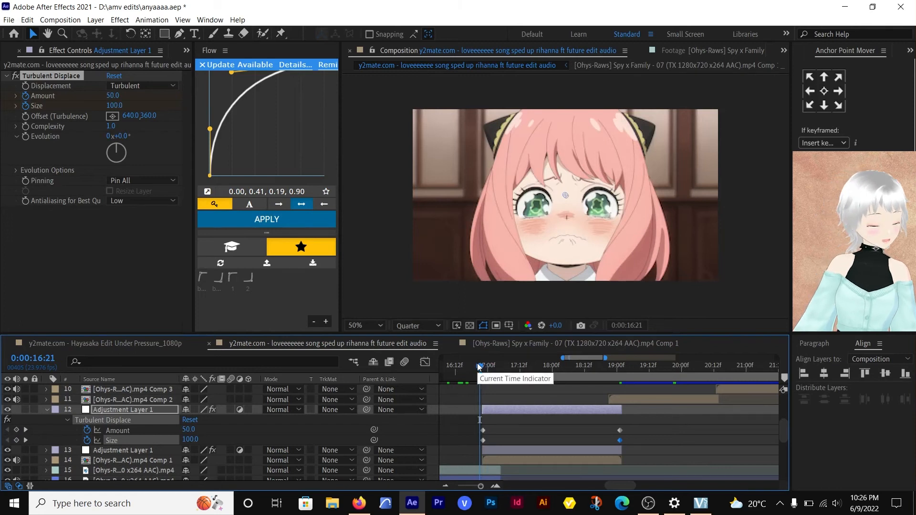
click(481, 364)
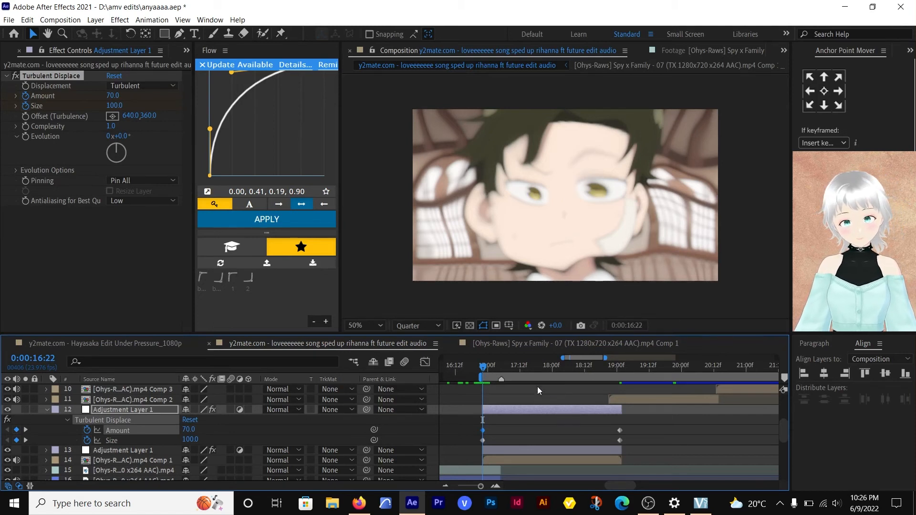
click(525, 365)
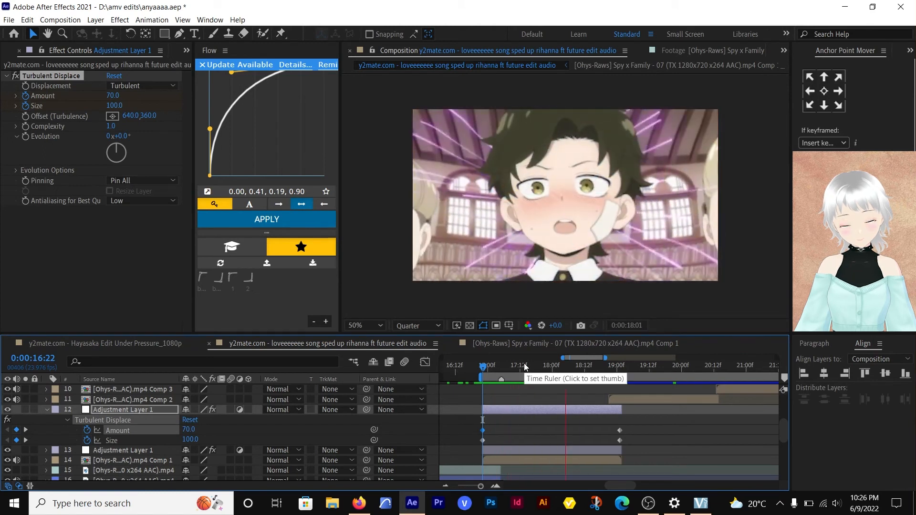
click(649, 365)
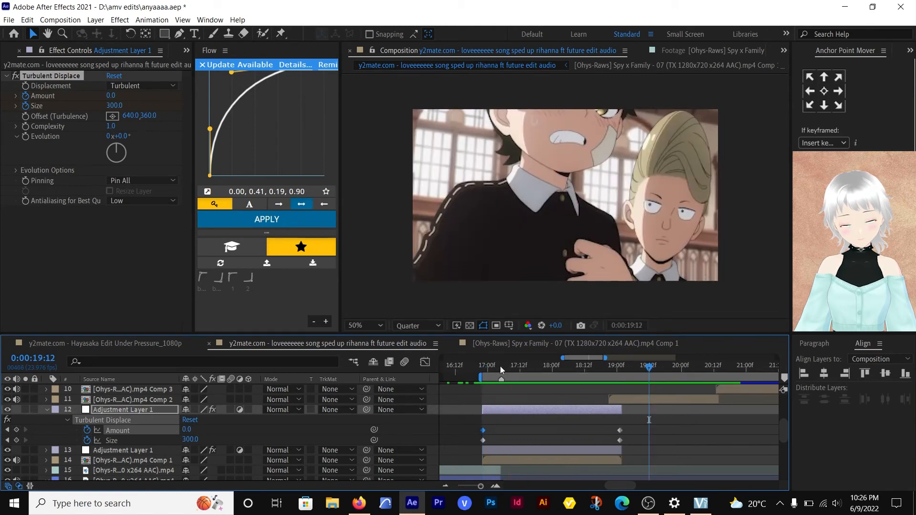
click(504, 367)
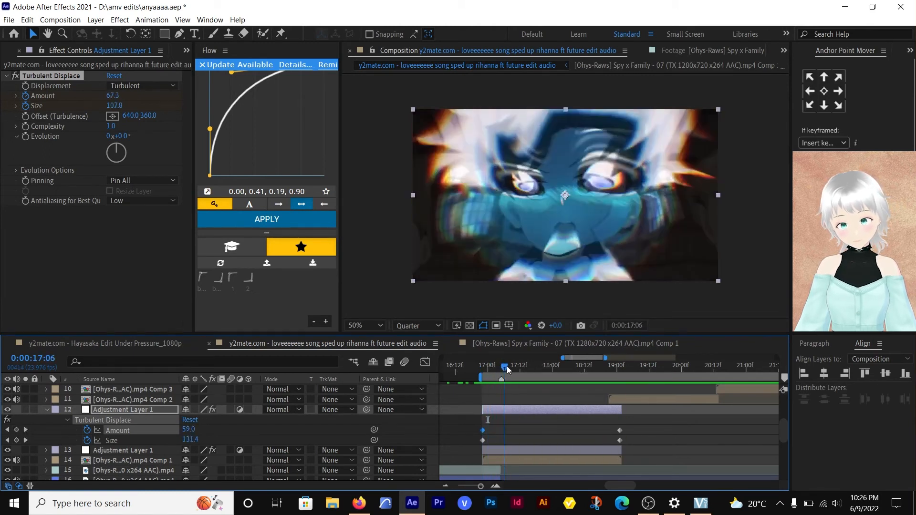
click(578, 364)
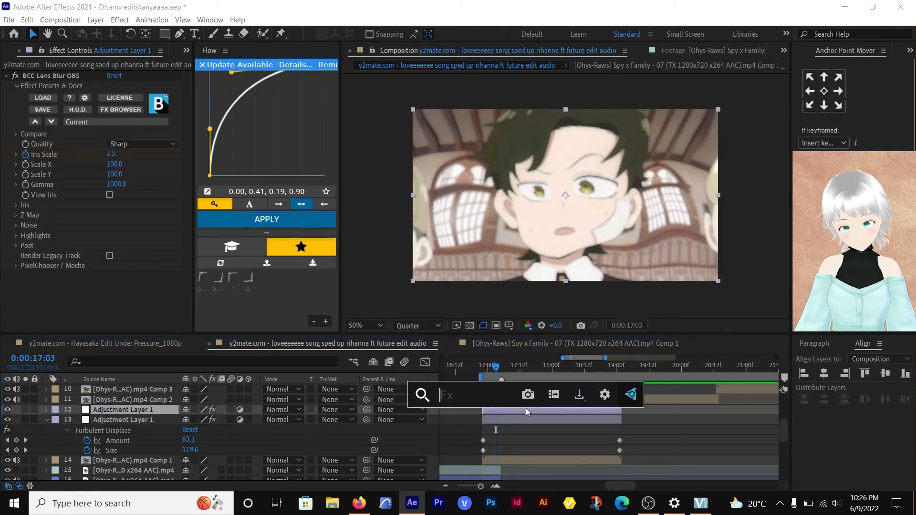
Add an Exposure effect via 'exp' and keyframe Exposure at 0.00
text(exp)
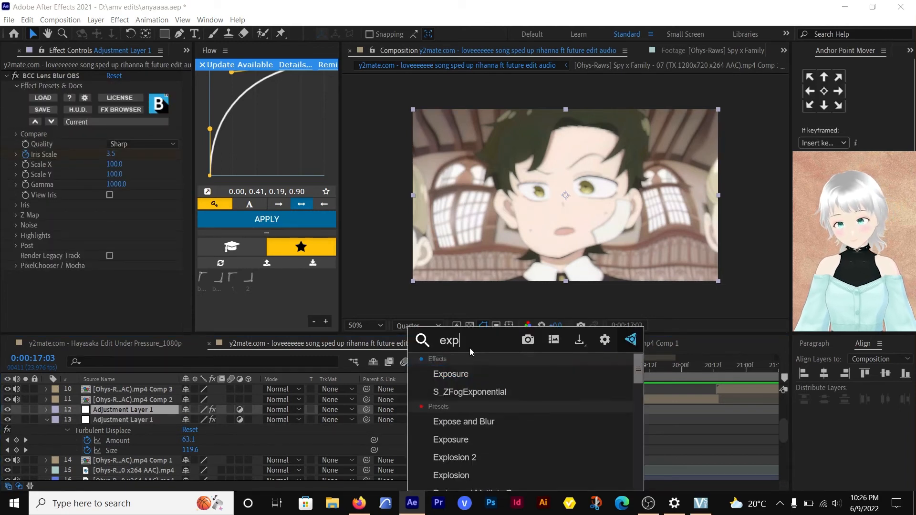
click(451, 374)
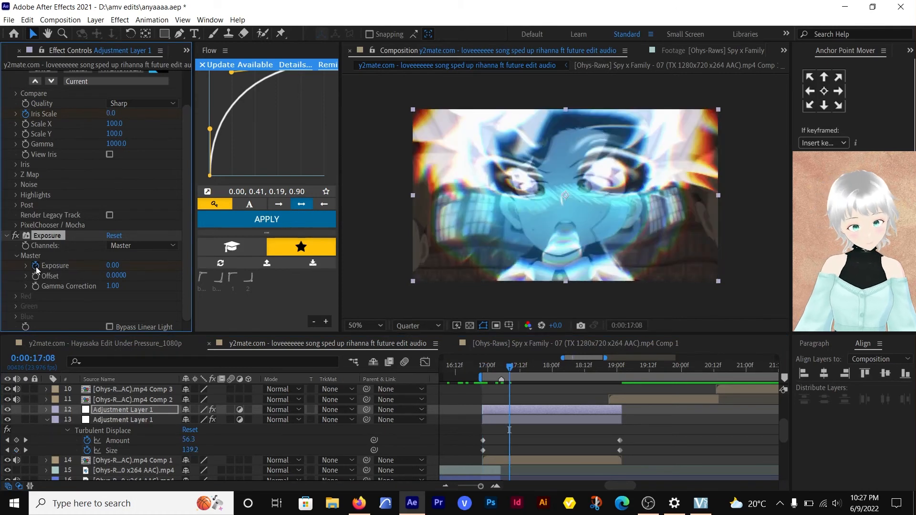
click(46, 409)
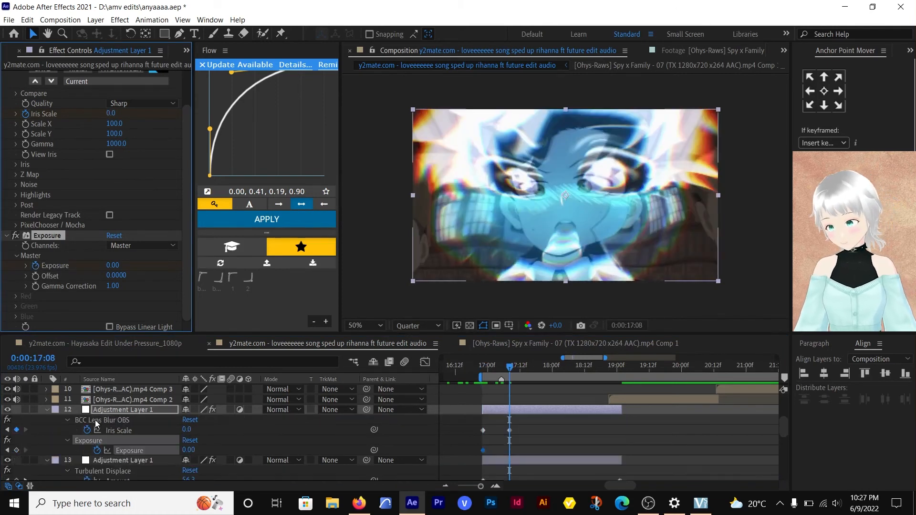